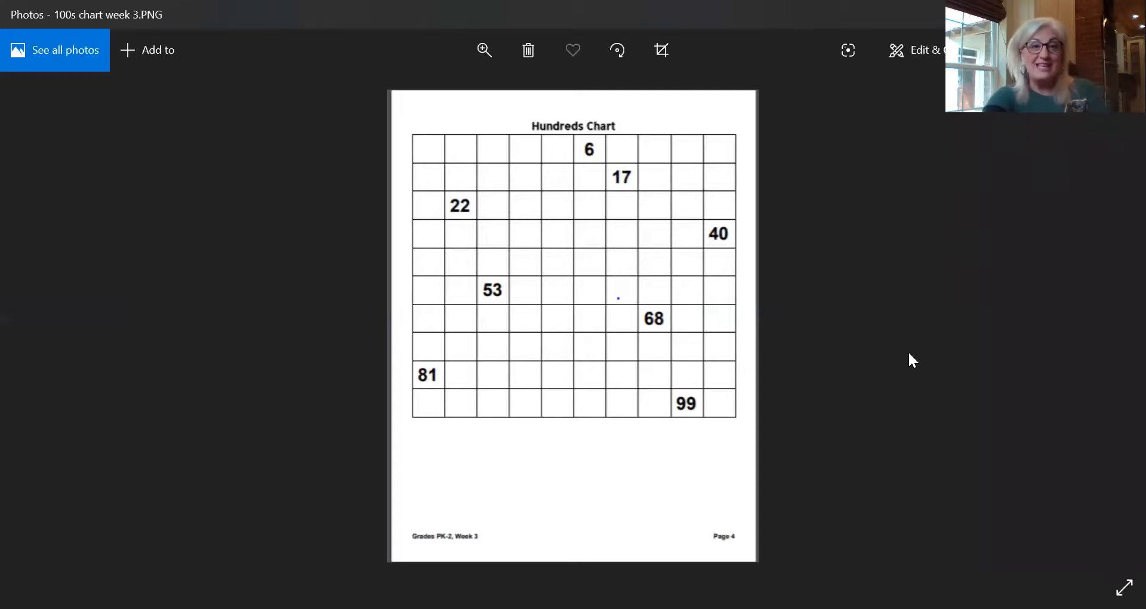
mouse_move(919, 330)
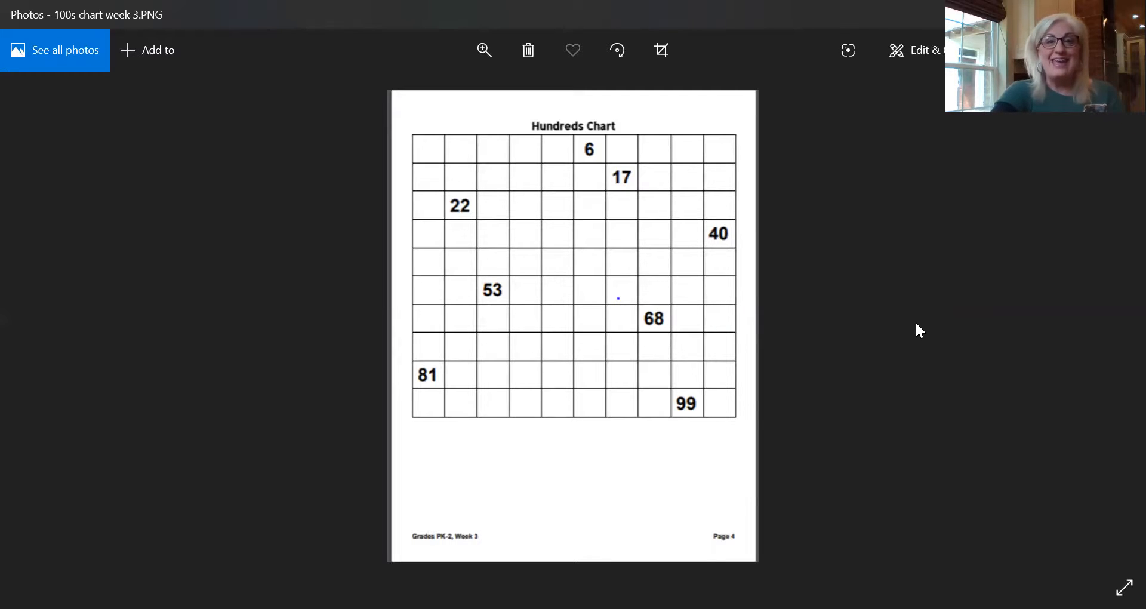
mouse_move(911, 365)
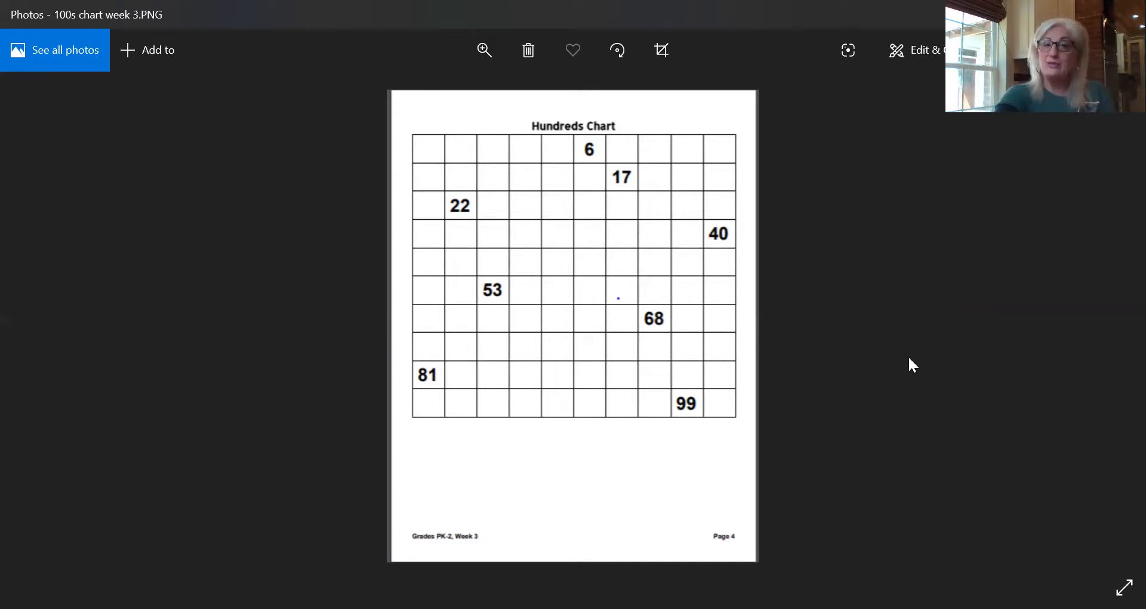
mouse_move(976, 353)
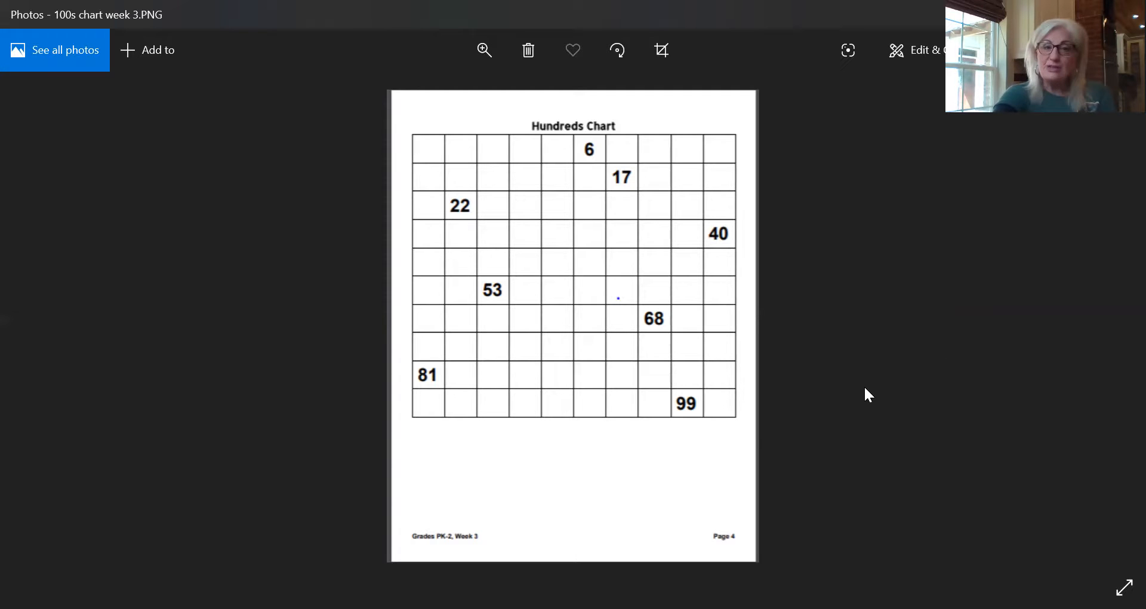
mouse_move(700, 472)
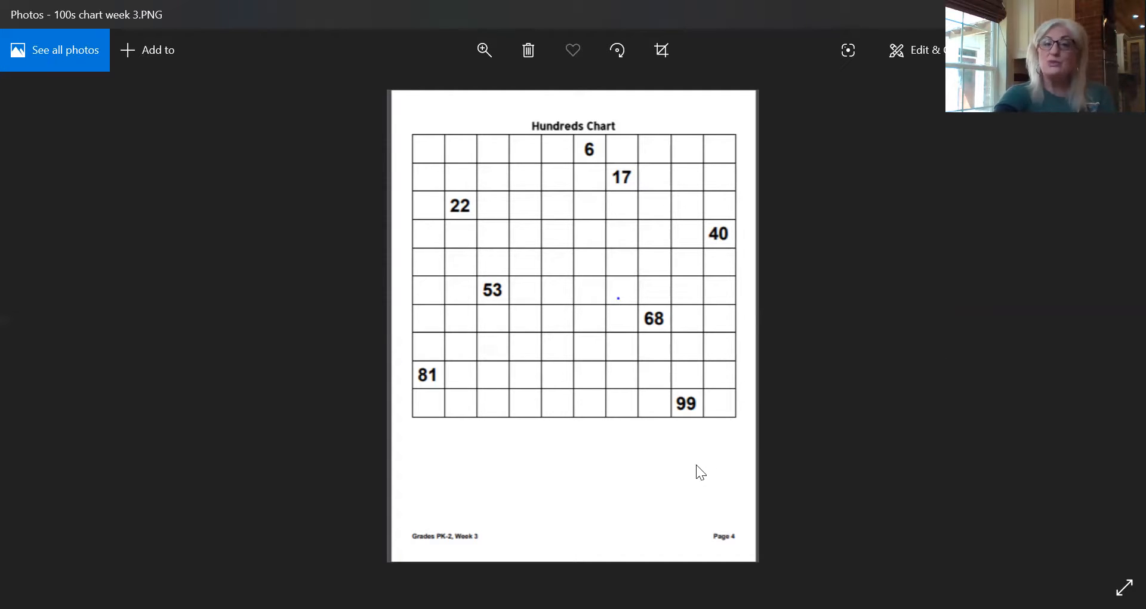
mouse_move(858, 316)
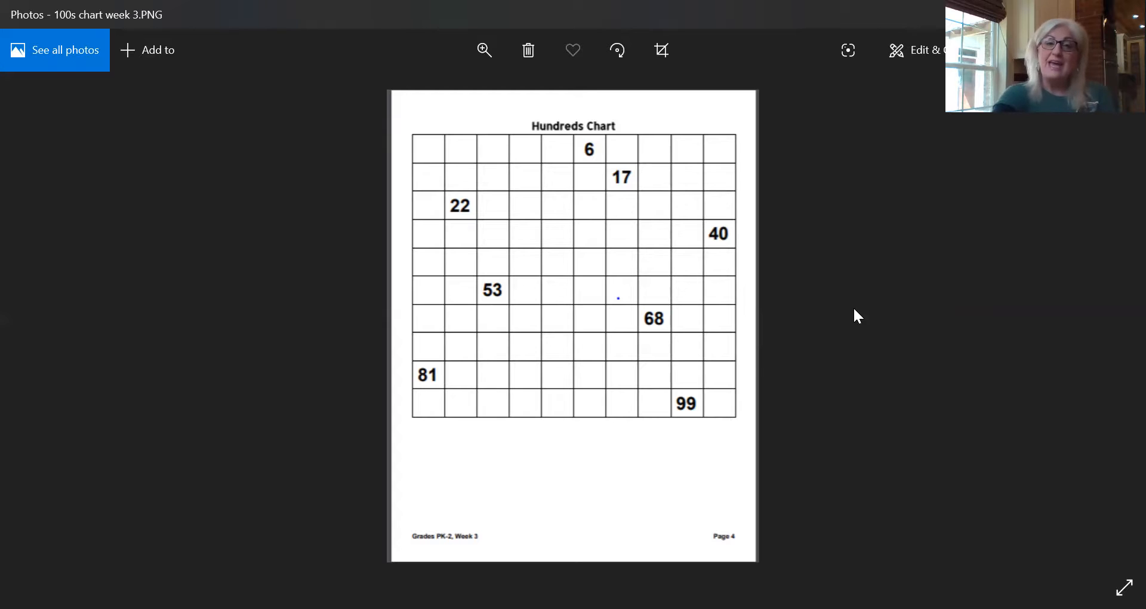
mouse_move(843, 391)
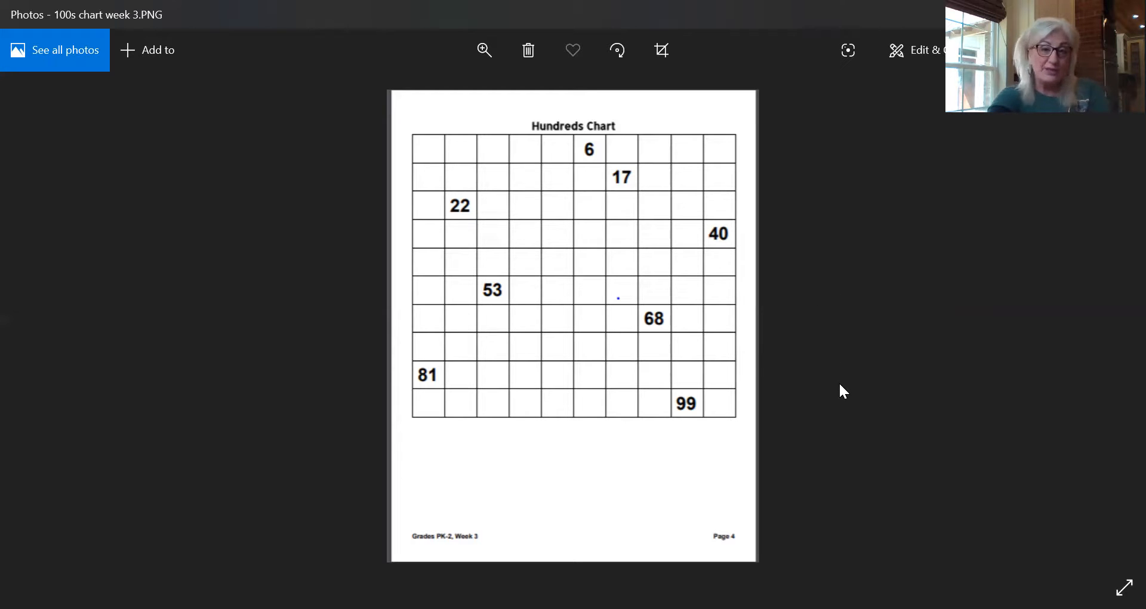
mouse_move(846, 397)
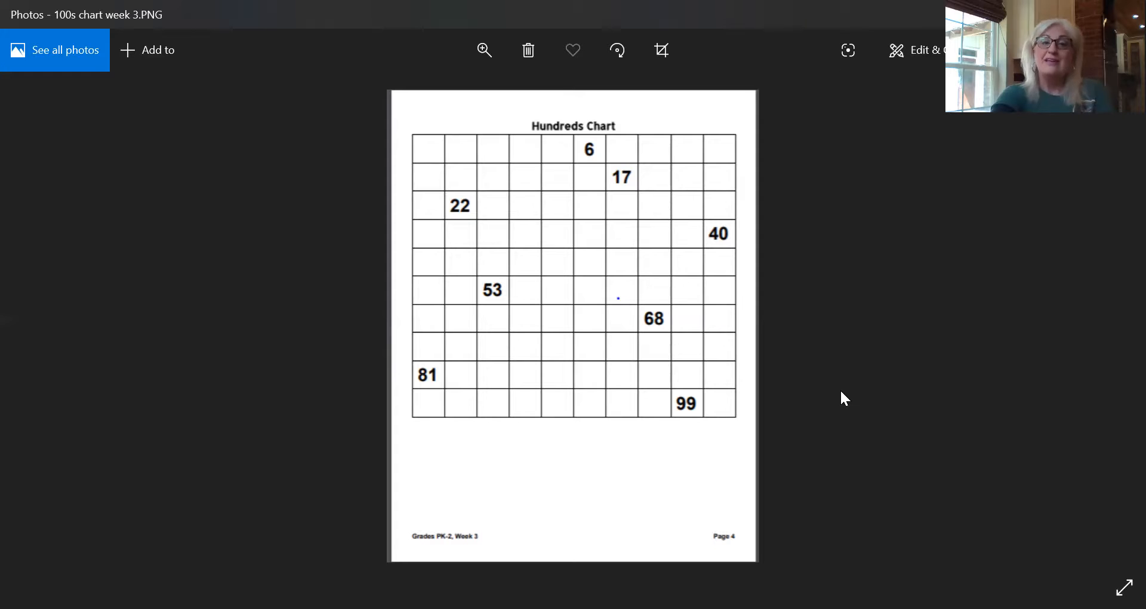
mouse_move(892, 377)
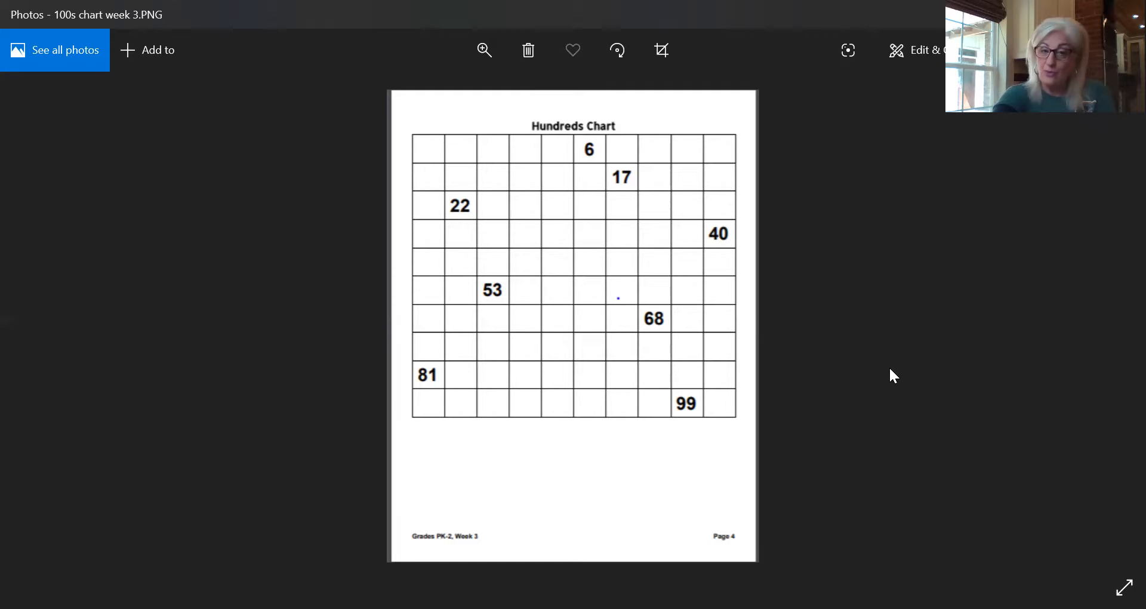
mouse_move(767, 77)
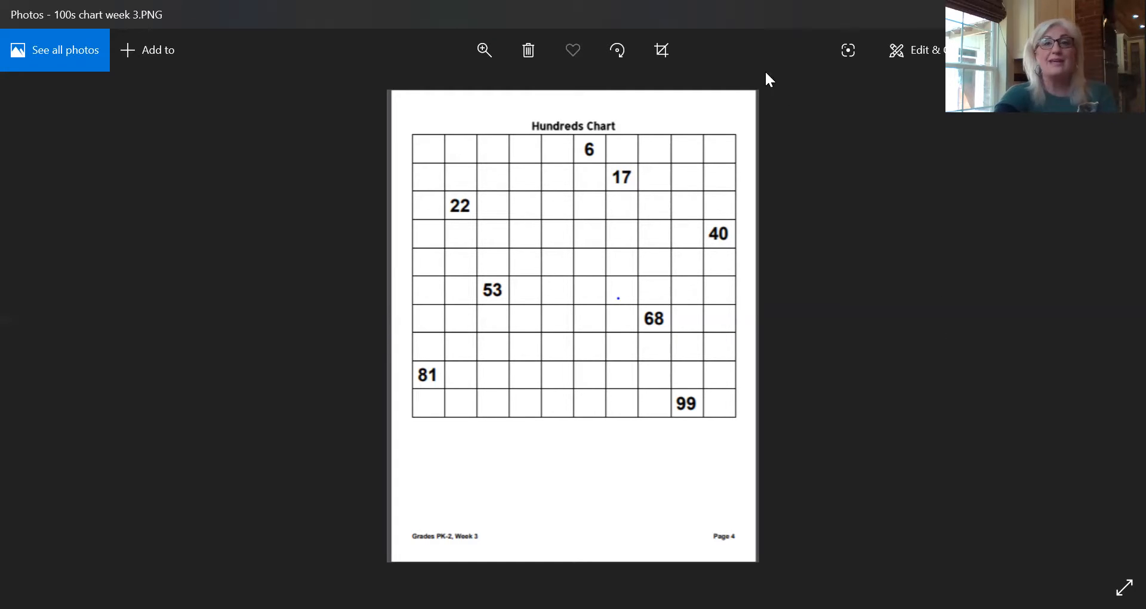